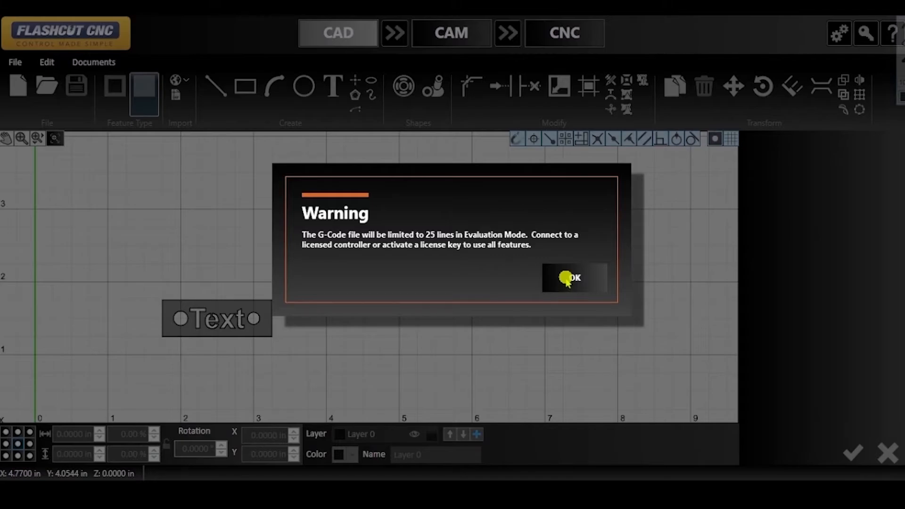
Dismiss the evaluation-mode line-limit warning and bring up the licensing window.
left_click(572, 277)
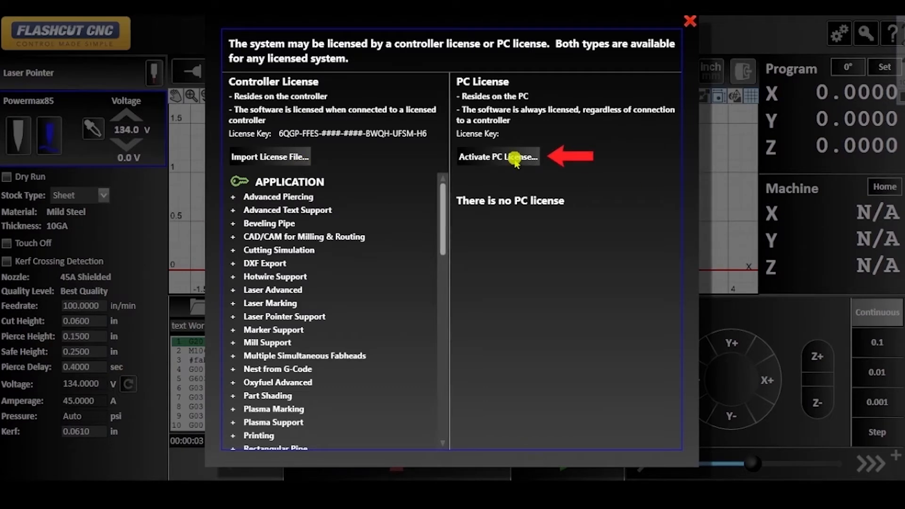
Activate a PC license so a license key is recorded on this computer.
left_click(498, 156)
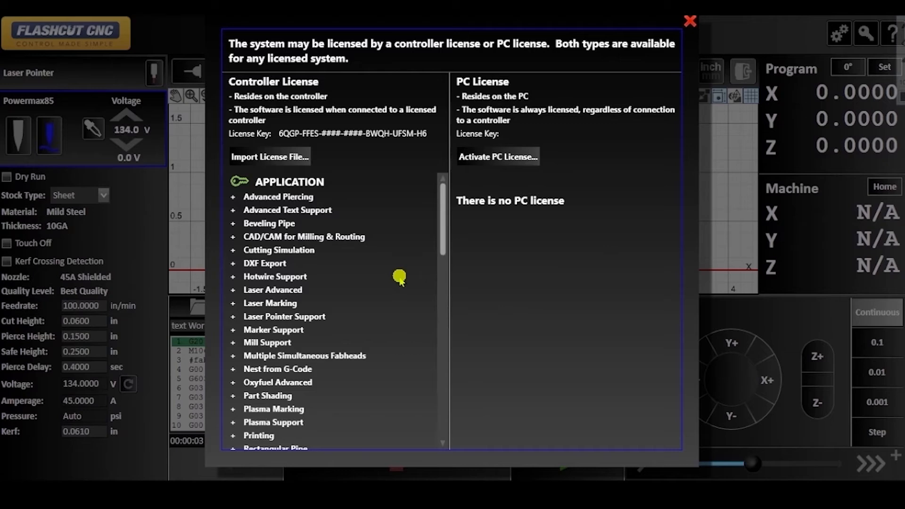
left_click(498, 157)
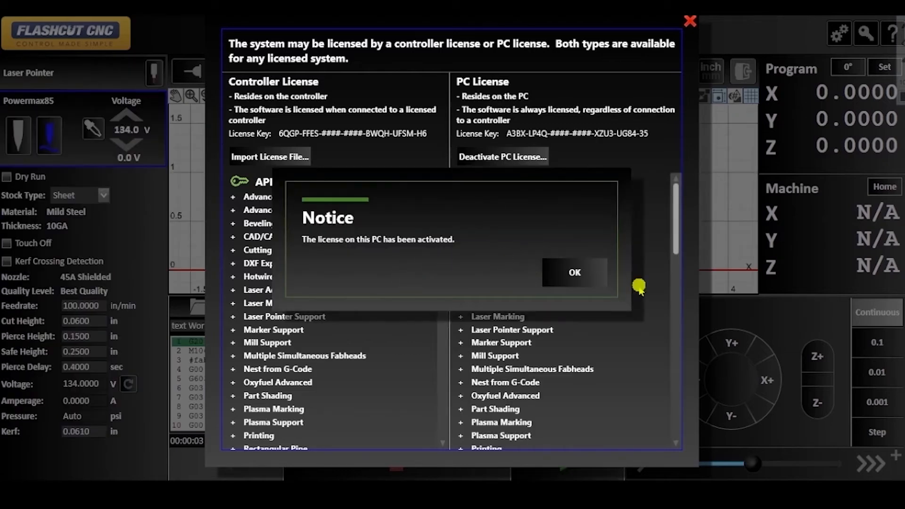
Acknowledge the activation notice and resend the Text workpiece from CAM to CNC, regenerating its full G-code.
left_click(574, 271)
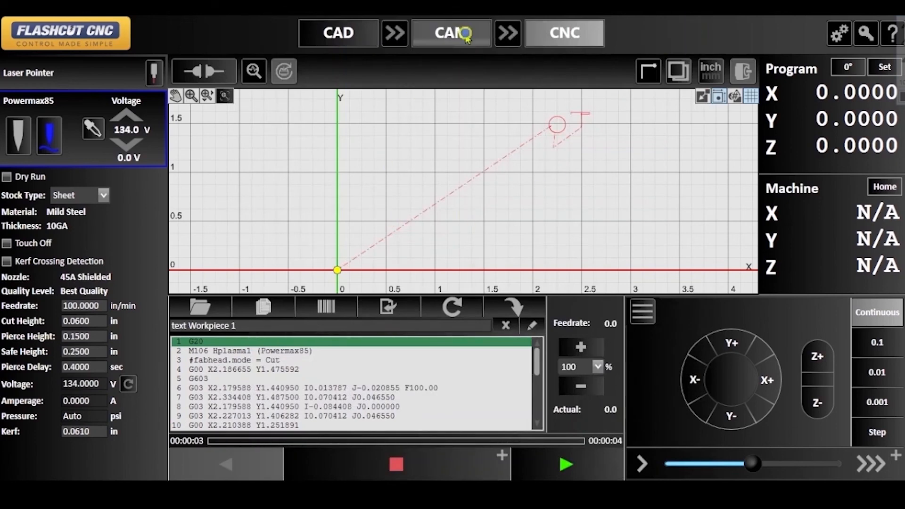
left_click(507, 33)
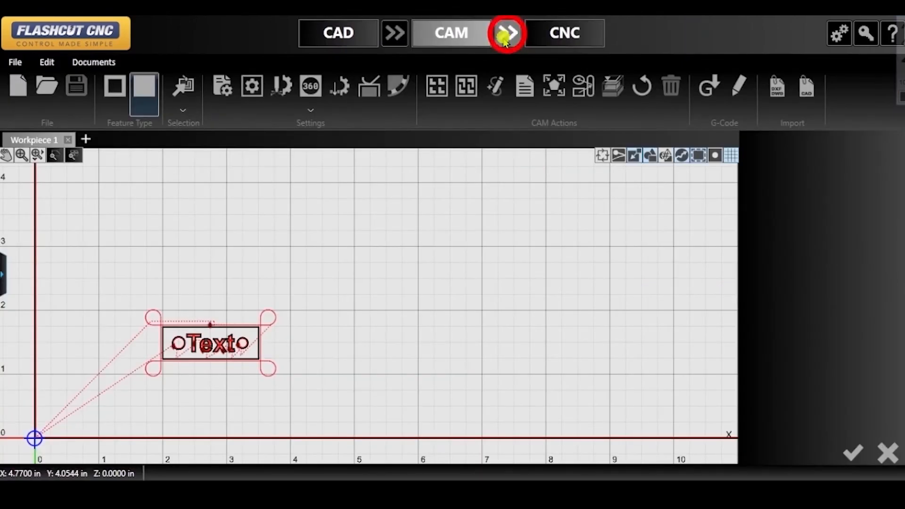
left_click(507, 33)
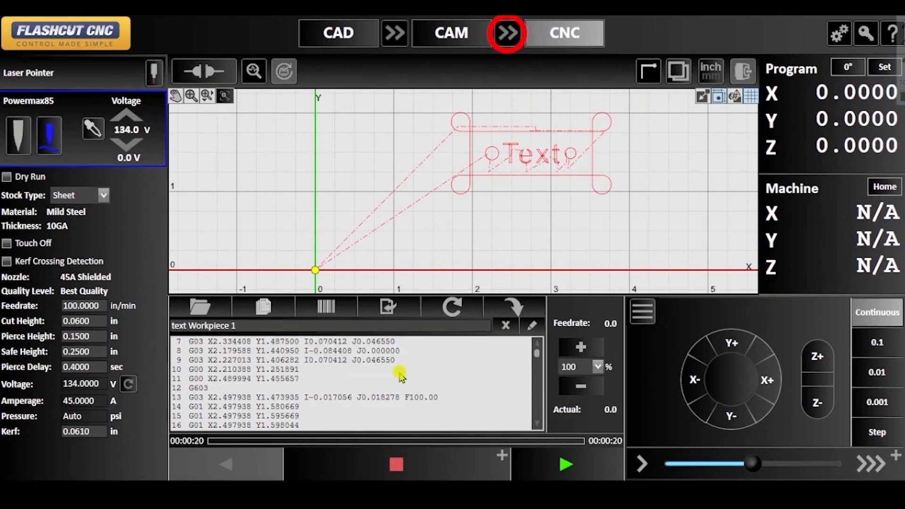